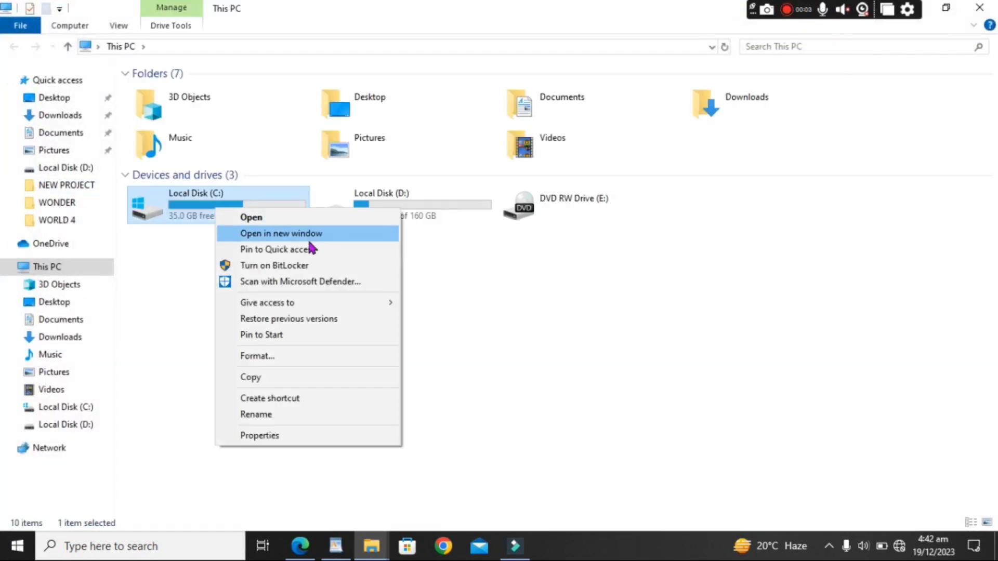
Step: Scan Local Disk (C:) with Microsoft Defender and open its scan options
click(301, 281)
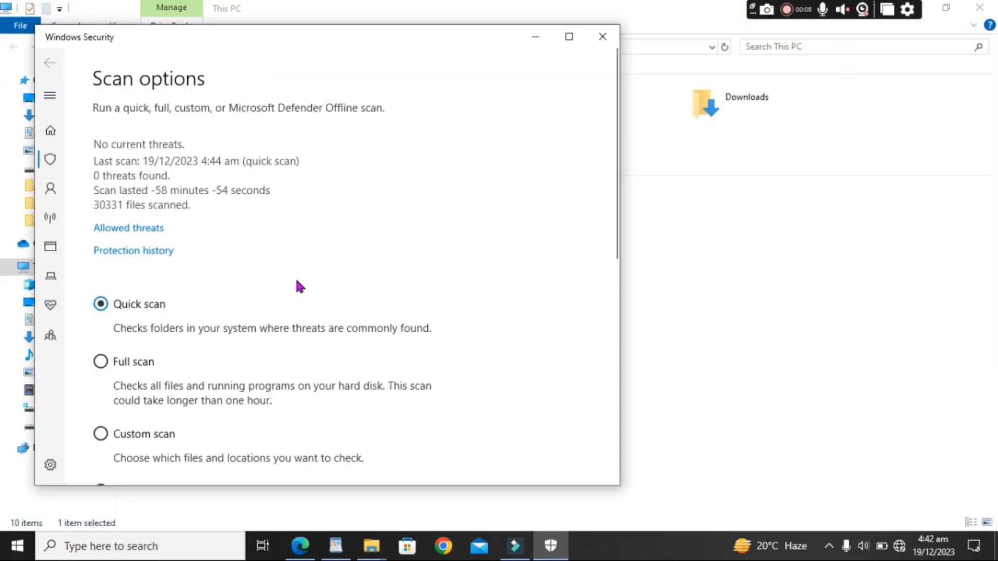
click(601, 36)
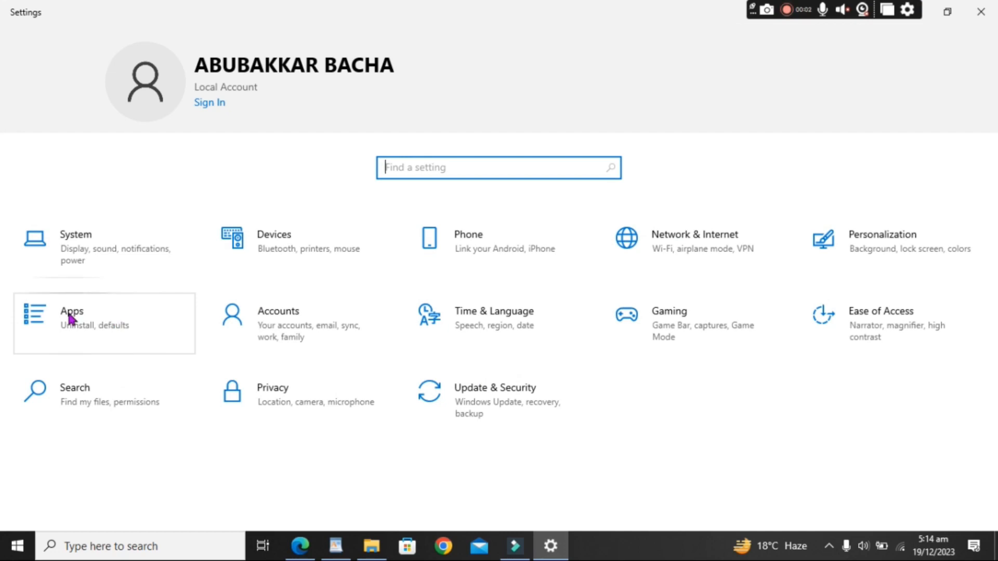
Step: Go to Apps in Settings and show the Startup apps list
click(72, 312)
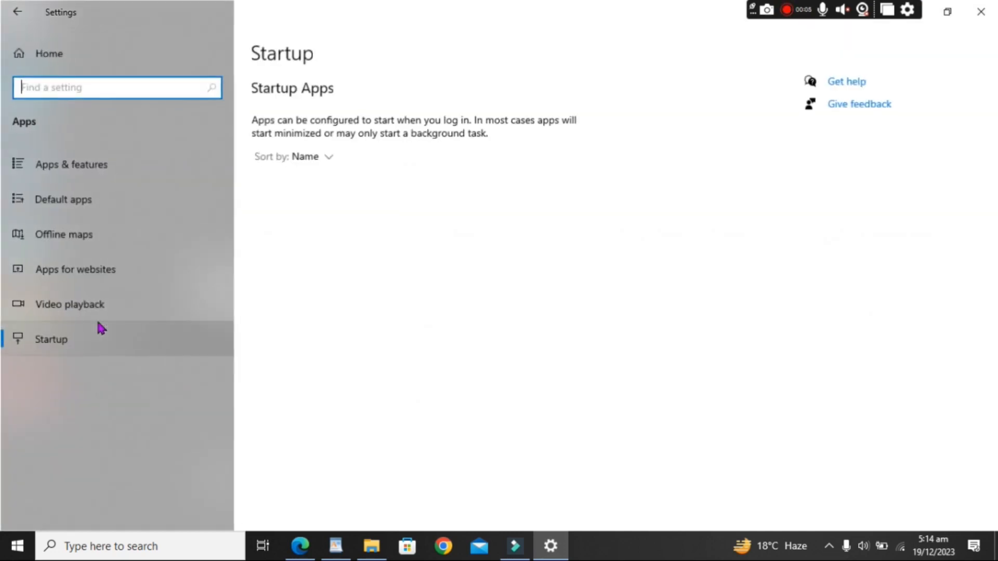
click(51, 339)
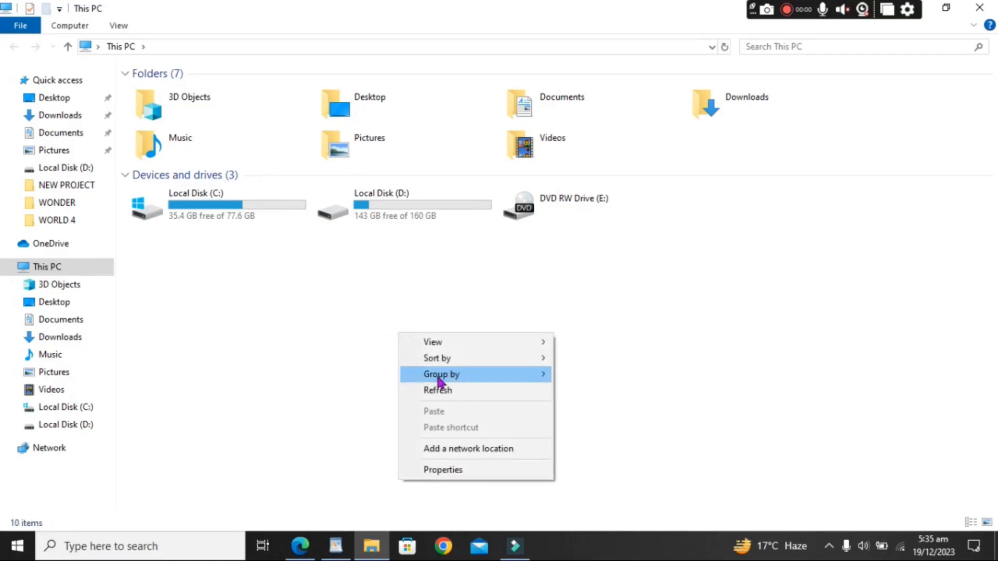
Step: Set the C: drive's System Protection max disk usage to about 13% (10.10 GB)
click(443, 469)
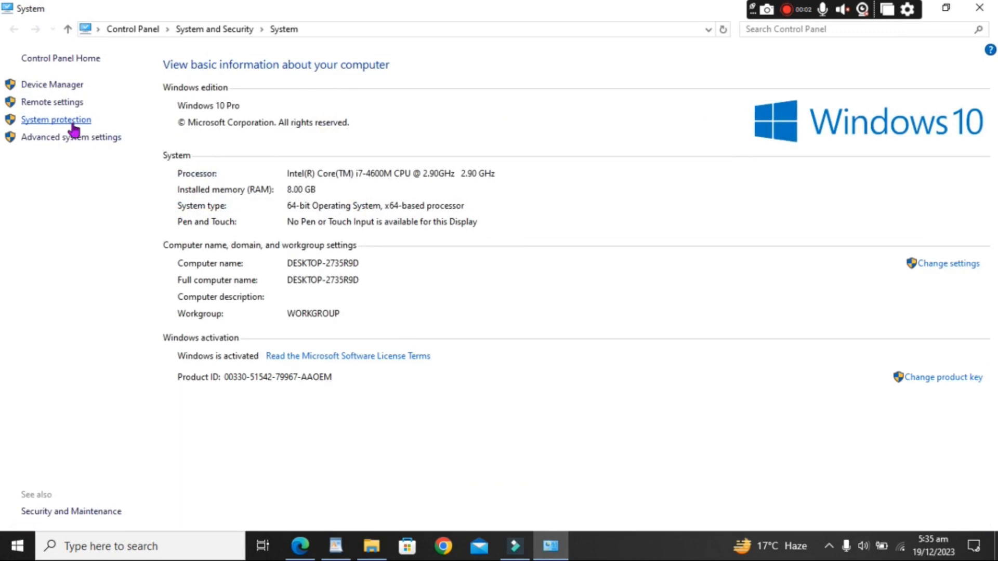
click(56, 120)
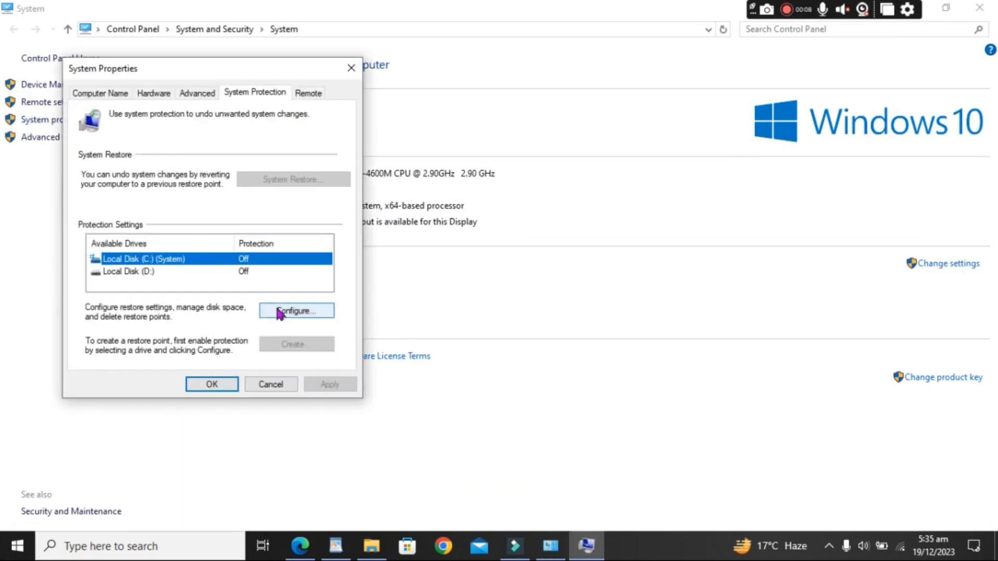
click(295, 311)
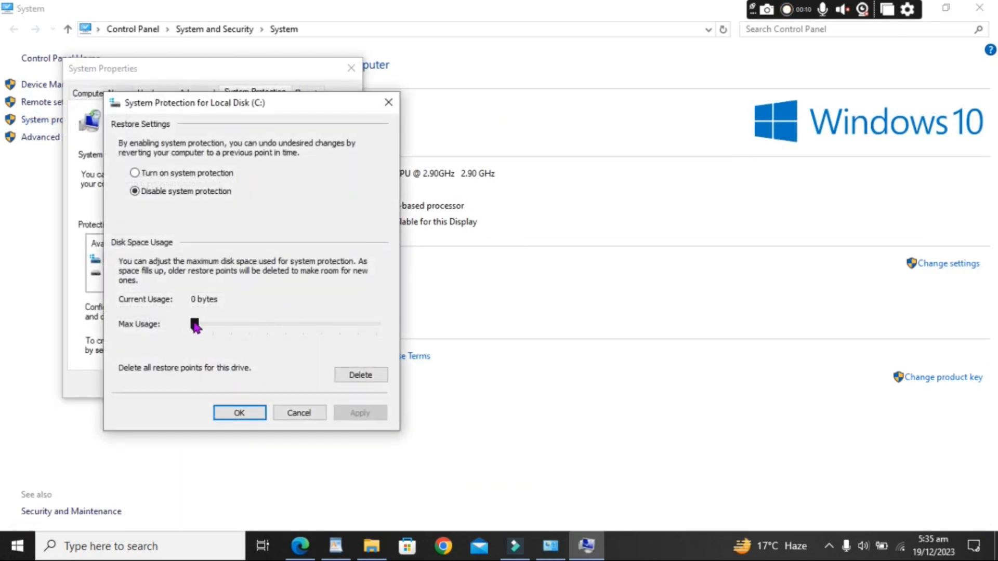
drag(194, 325, 219, 325)
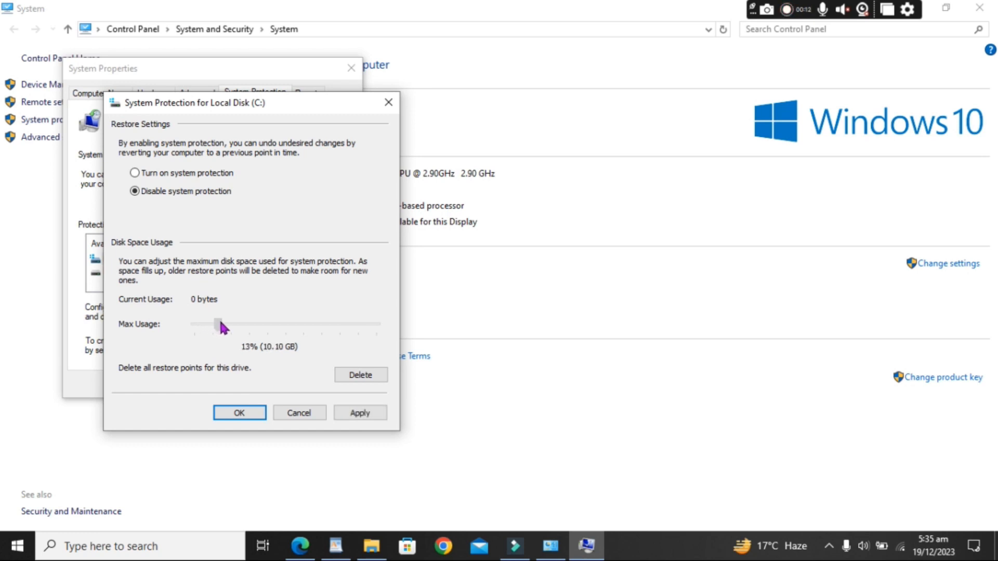
drag(217, 324, 230, 325)
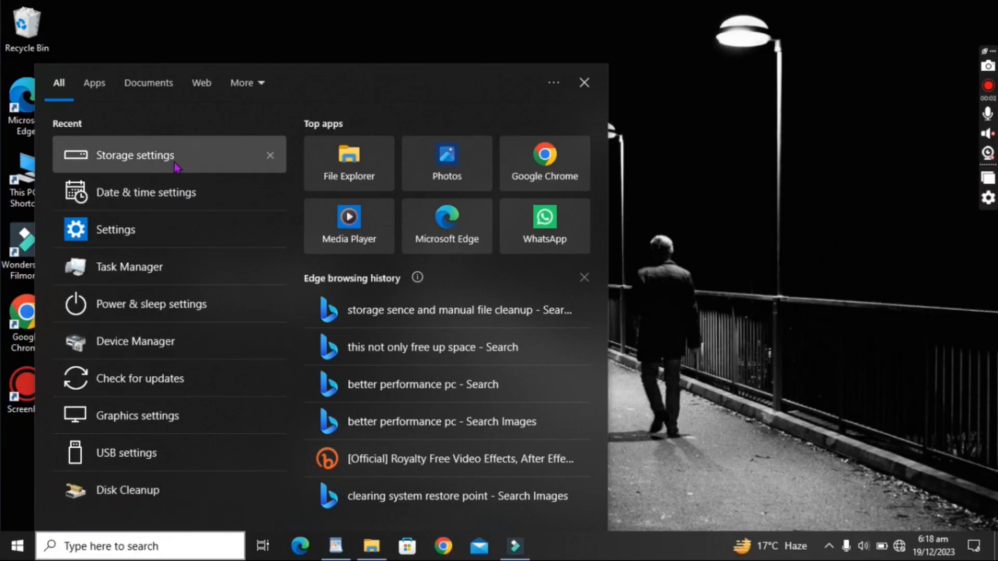
Step: In Storage Sense settings, choose how long files stay in the recycle bin
click(134, 155)
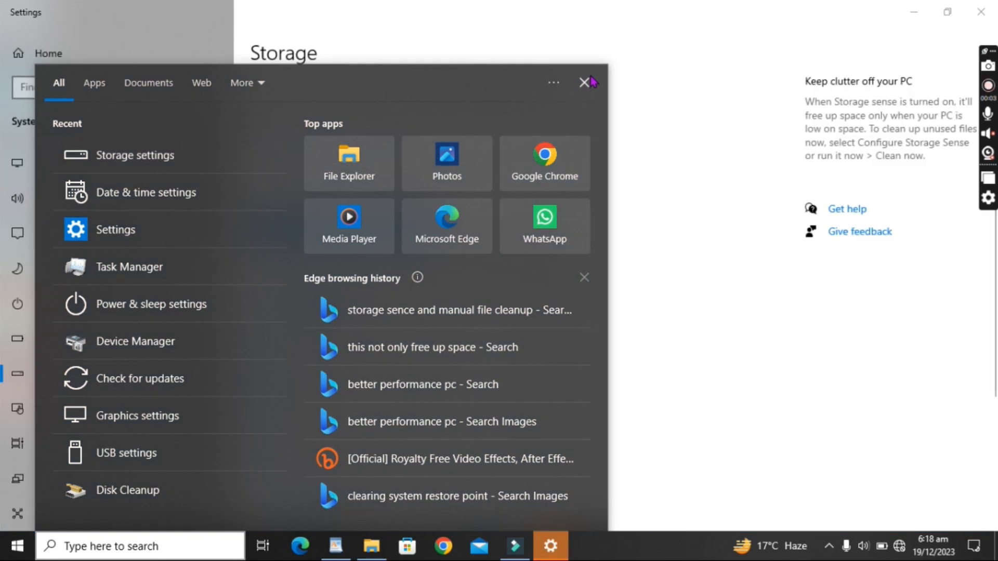
click(583, 83)
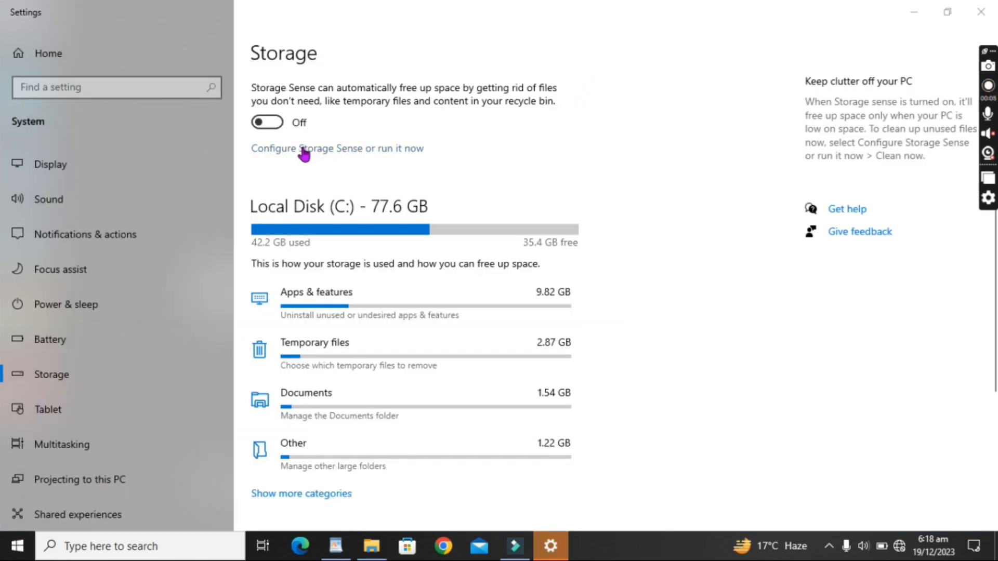
click(337, 148)
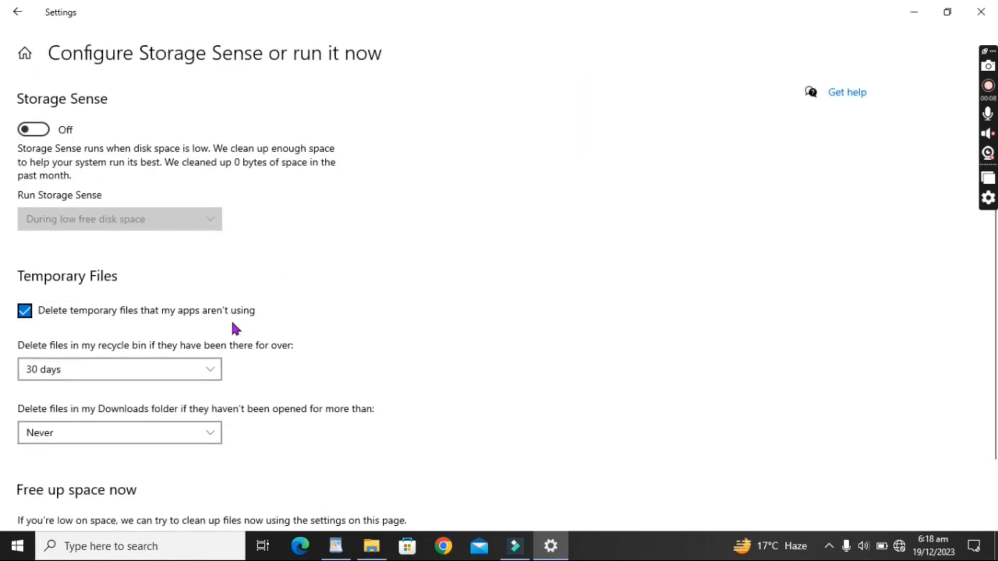
click(119, 369)
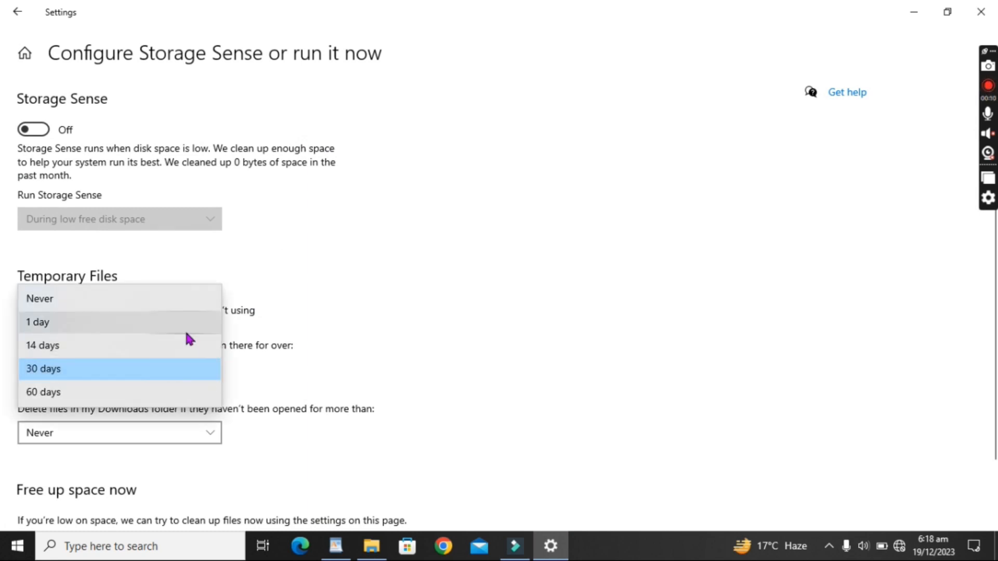
click(37, 321)
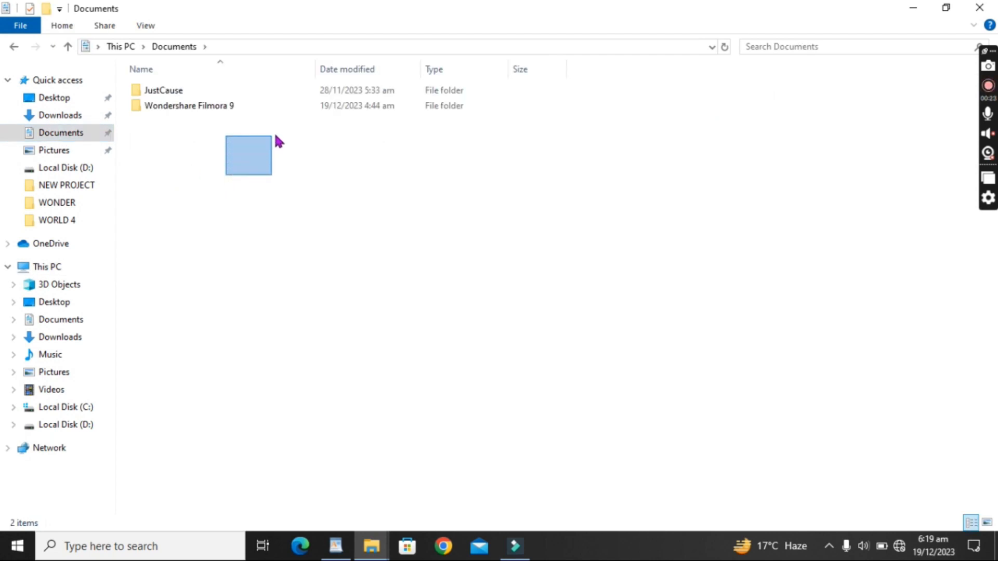
Step: Delete the JustCause and Wondershare Filmora 9 folders from Documents
right_click(249, 155)
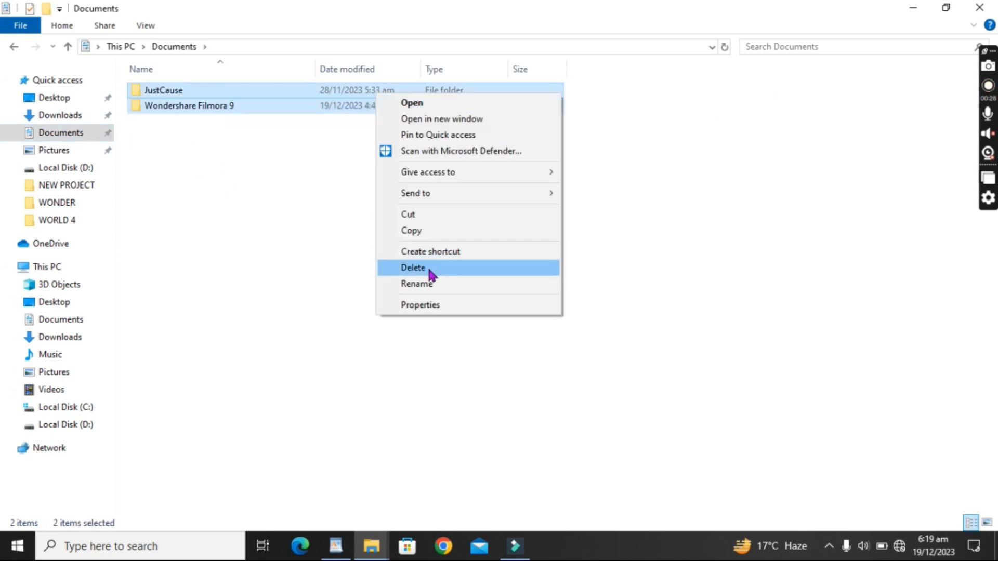